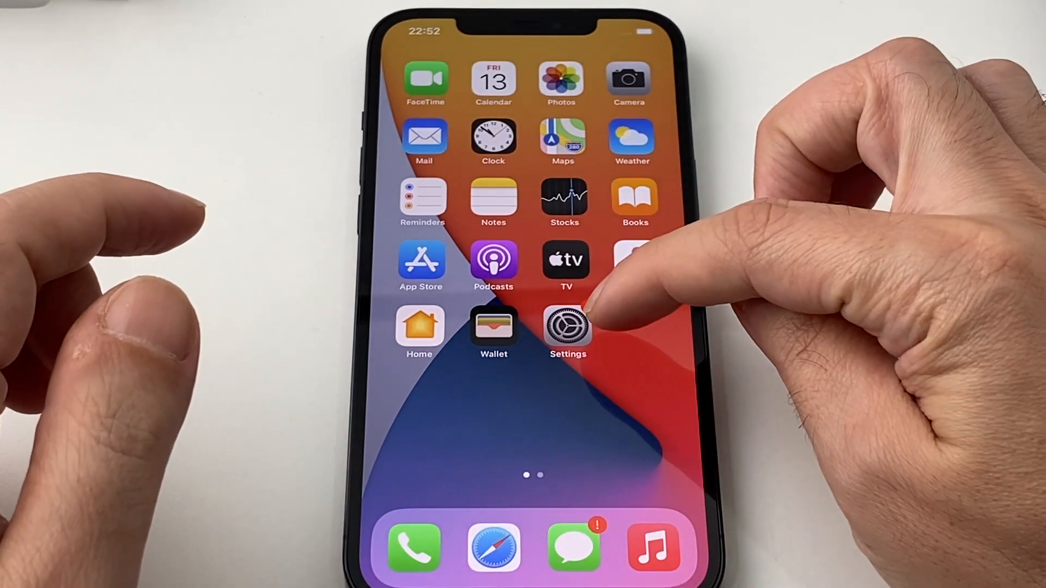
# Launch Settings from the Home Screen
pyautogui.click(567, 327)
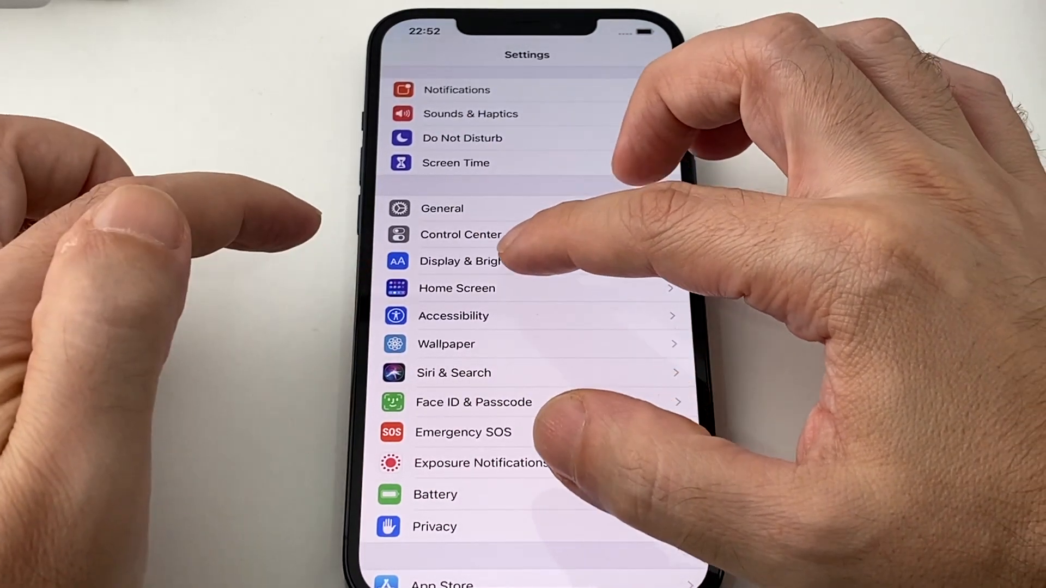
# Reach the Auto-Lock duration list via Display & Brightness
pyautogui.click(458, 260)
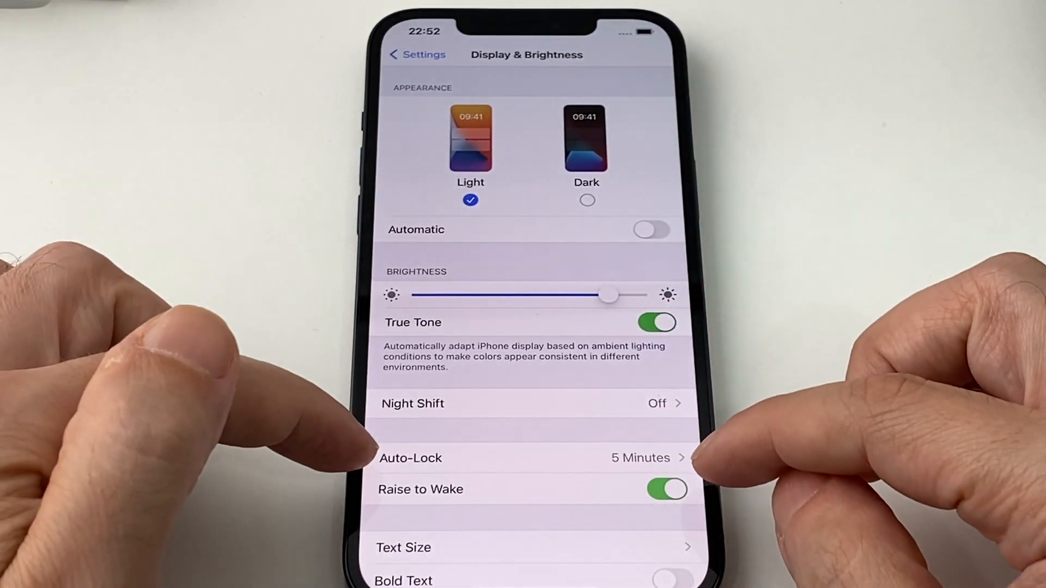
pyautogui.click(527, 457)
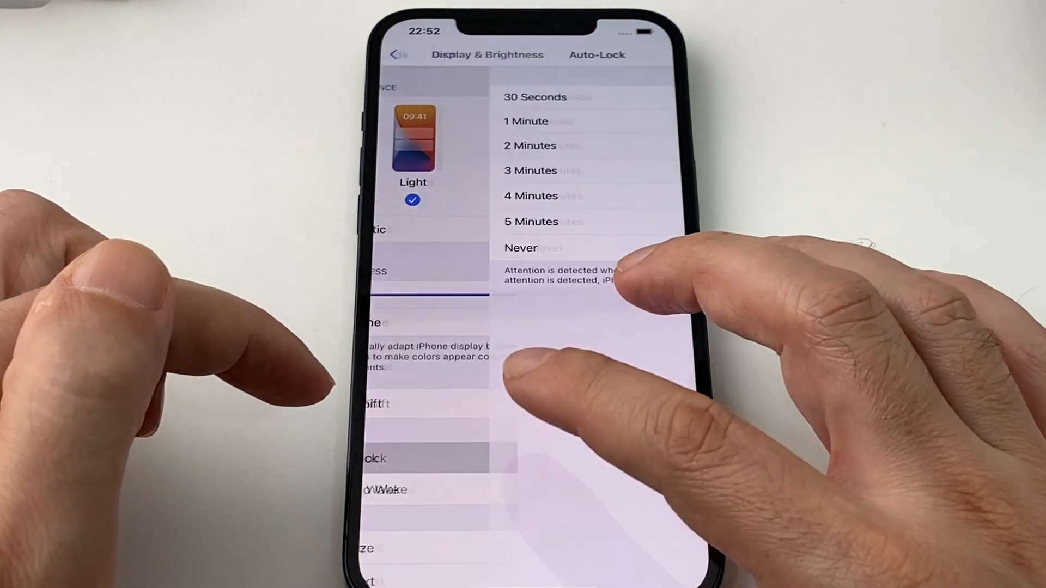
# Choose 5 Minutes as the Auto-Lock delay and return to Display & Brightness
pyautogui.click(530, 221)
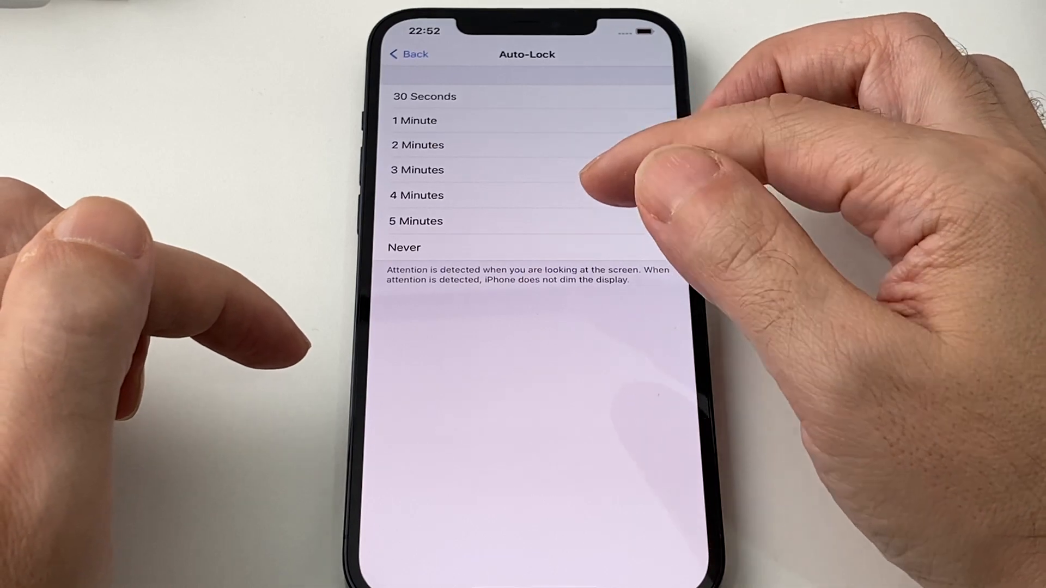
pyautogui.click(414, 221)
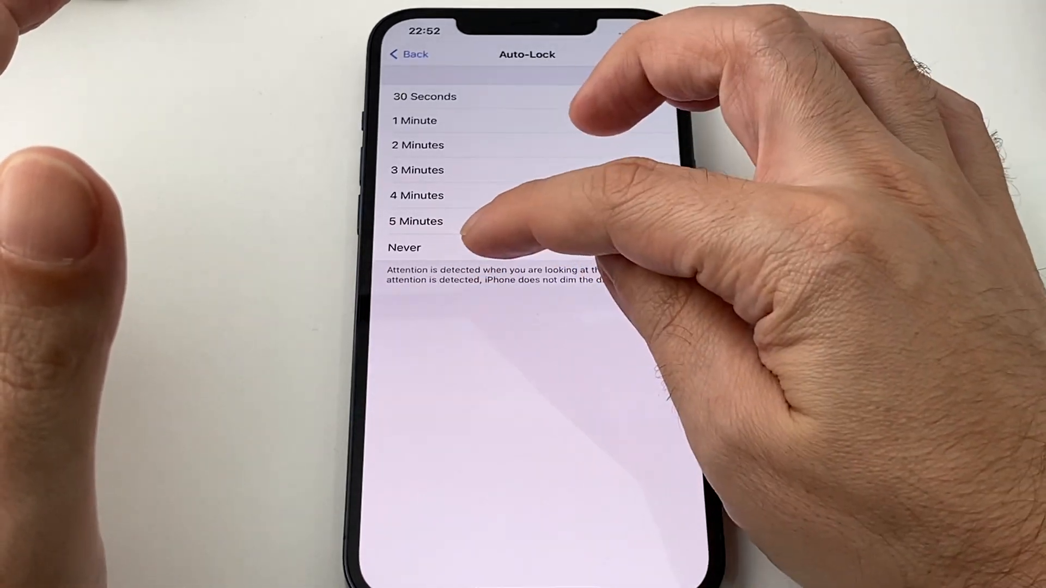
pyautogui.click(415, 221)
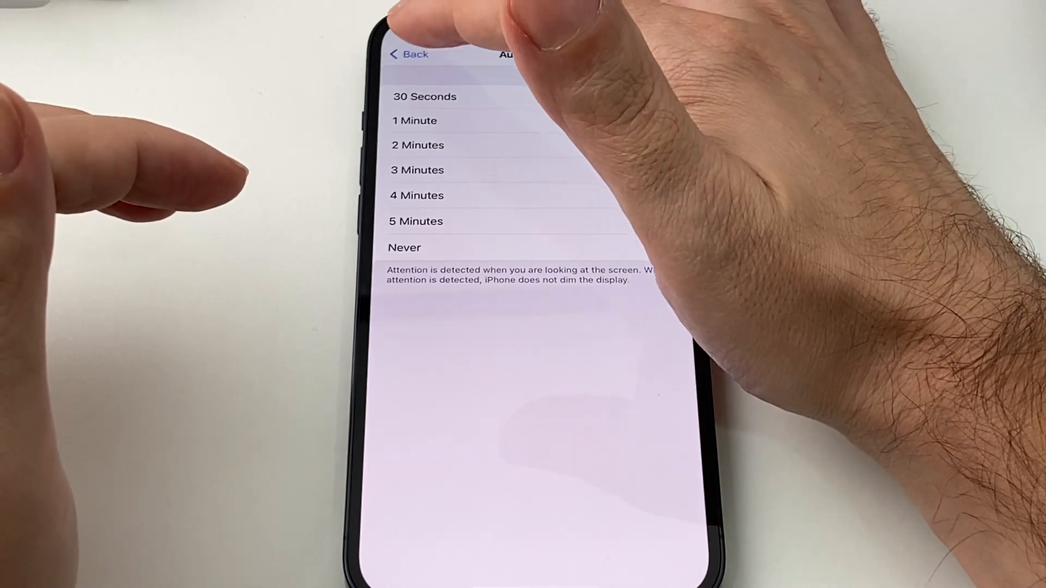
pyautogui.click(415, 221)
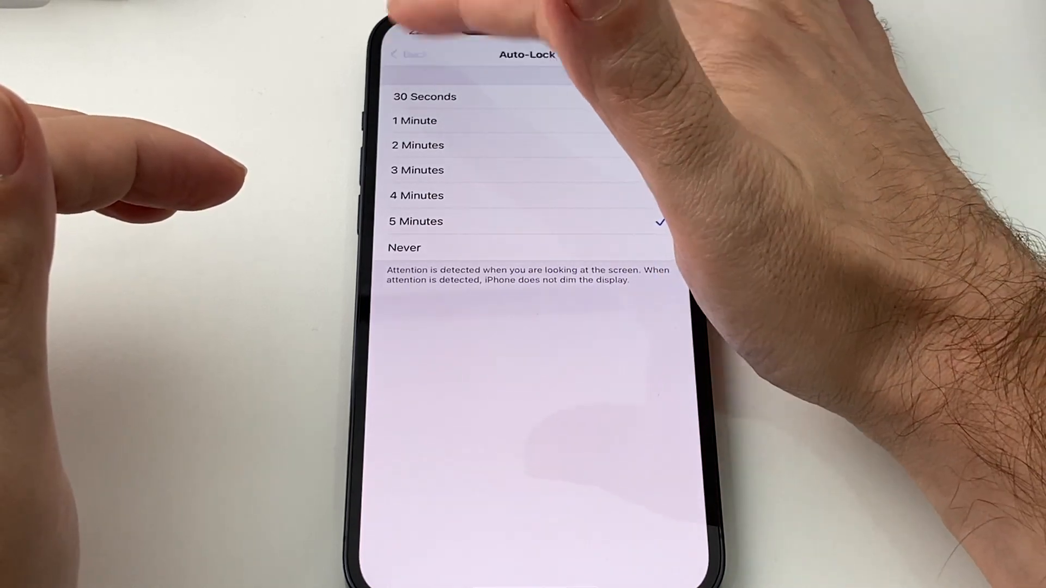
pyautogui.click(405, 55)
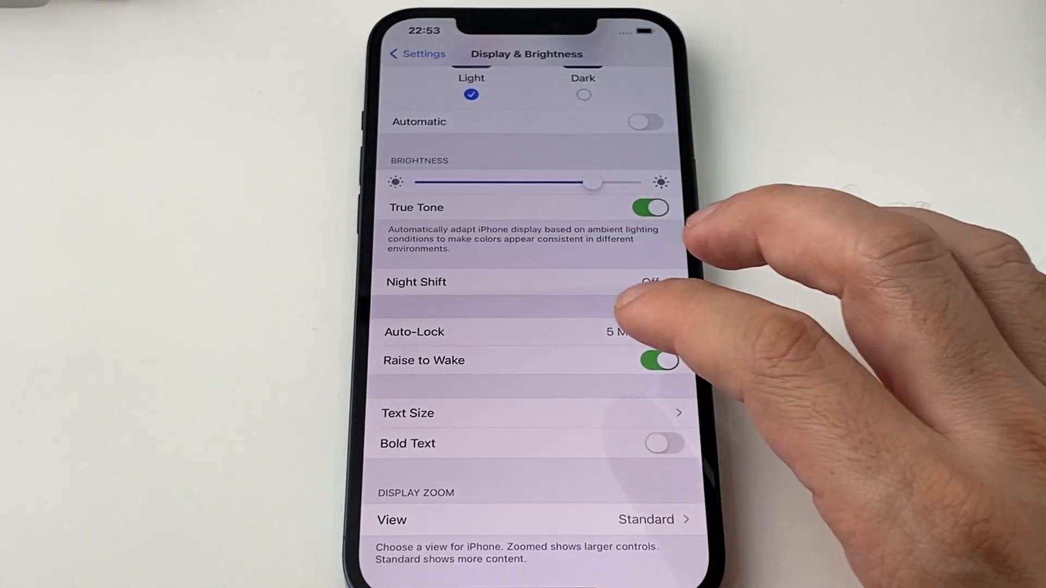
# Scroll the Display & Brightness page to review the Appearance section
pyautogui.scroll(-3)
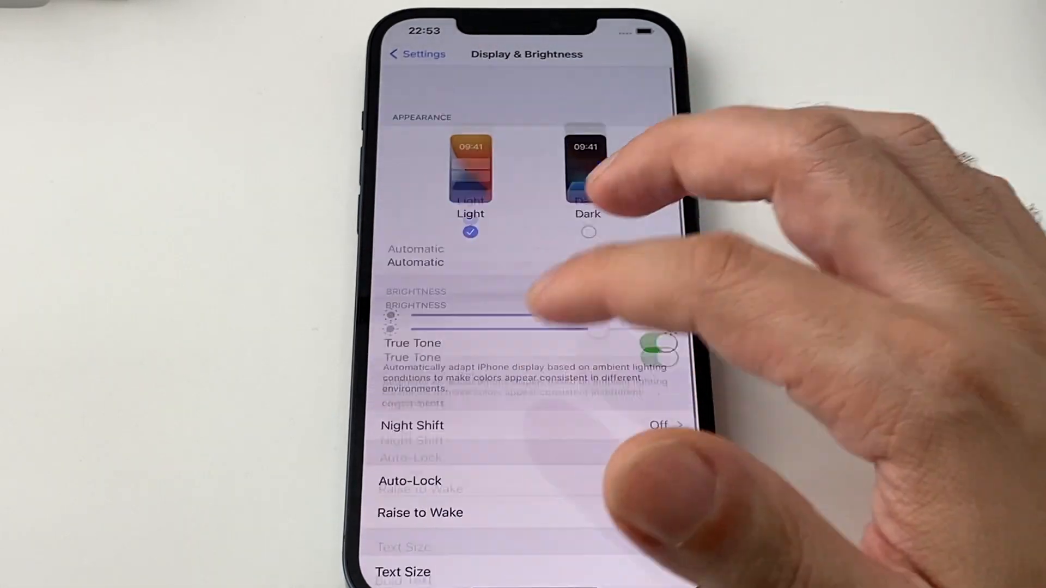